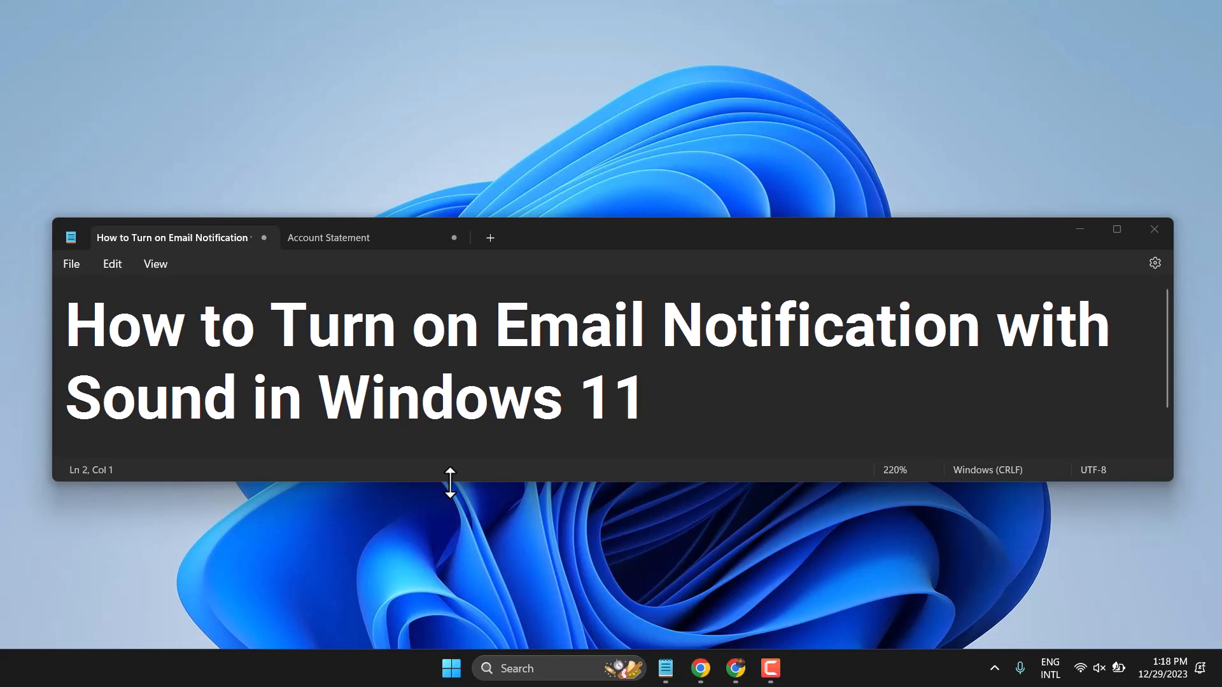
pyautogui.moveTo(1082, 230)
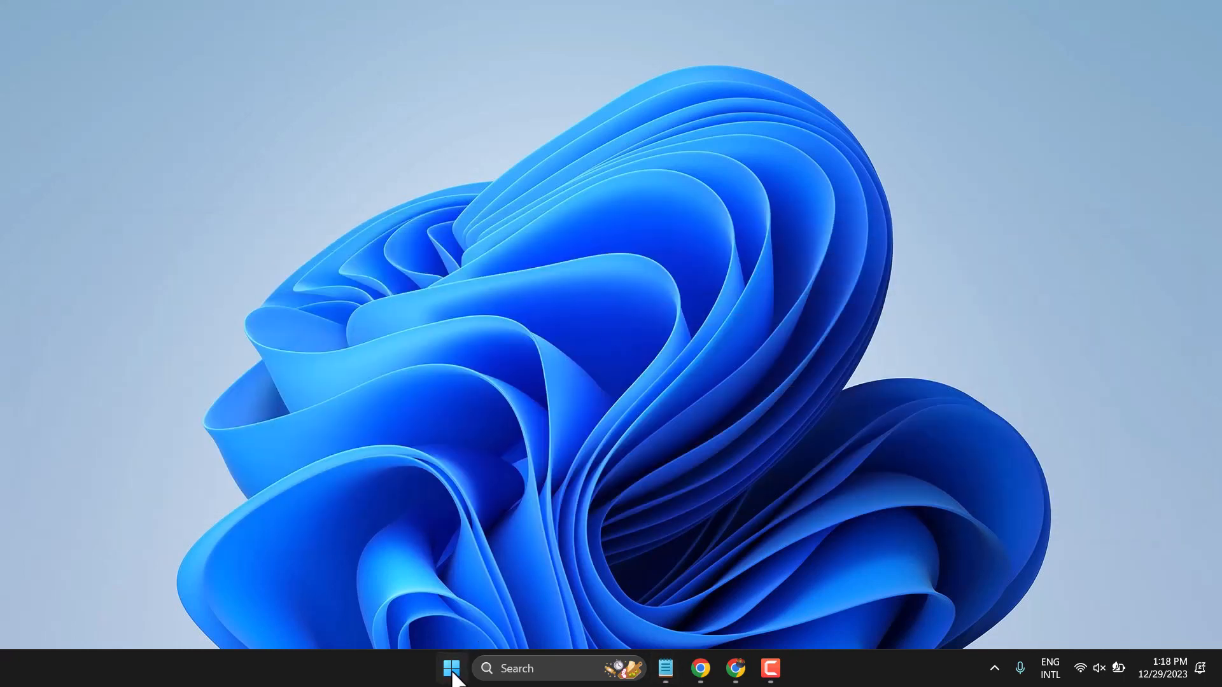
# Launch Windows Settings from the Start menu's pinned apps
pyautogui.click(451, 668)
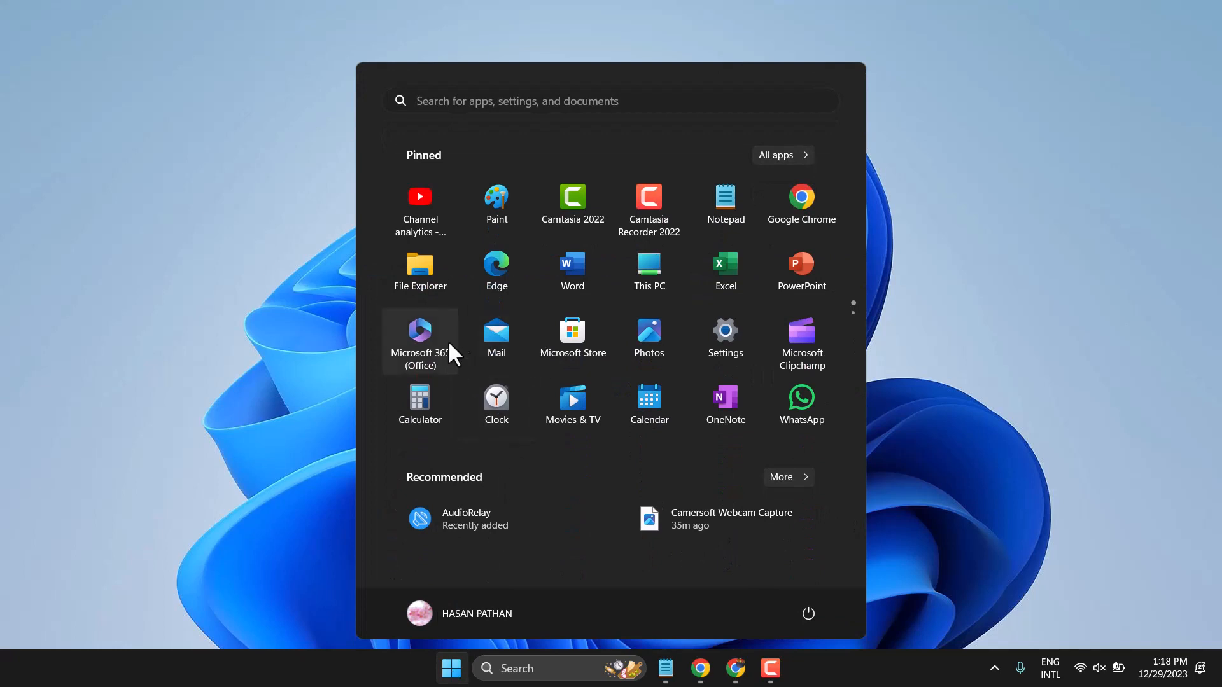
pyautogui.moveTo(723, 333)
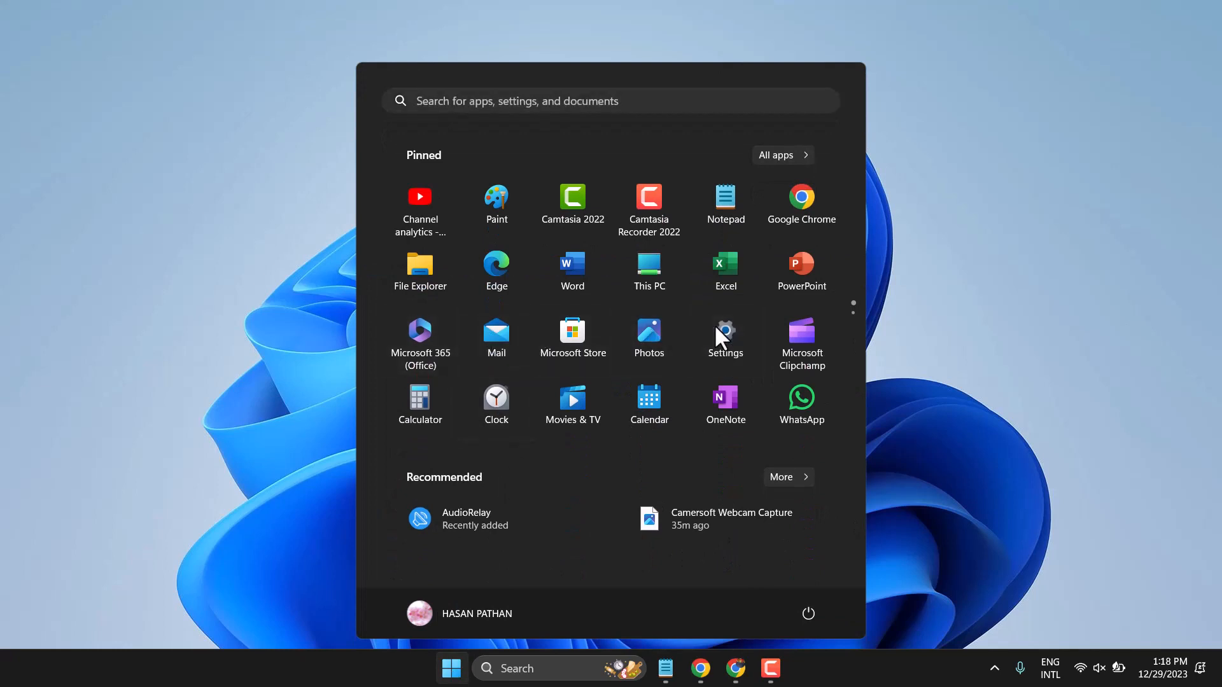
pyautogui.click(725, 335)
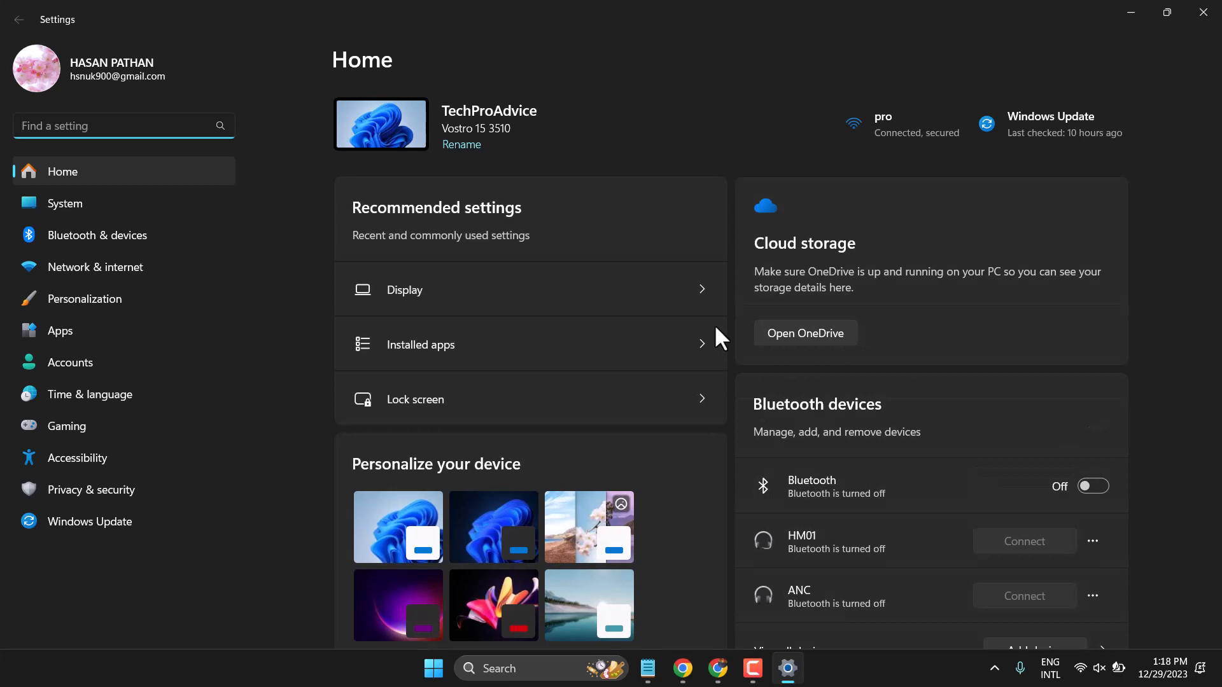
pyautogui.moveTo(262, 272)
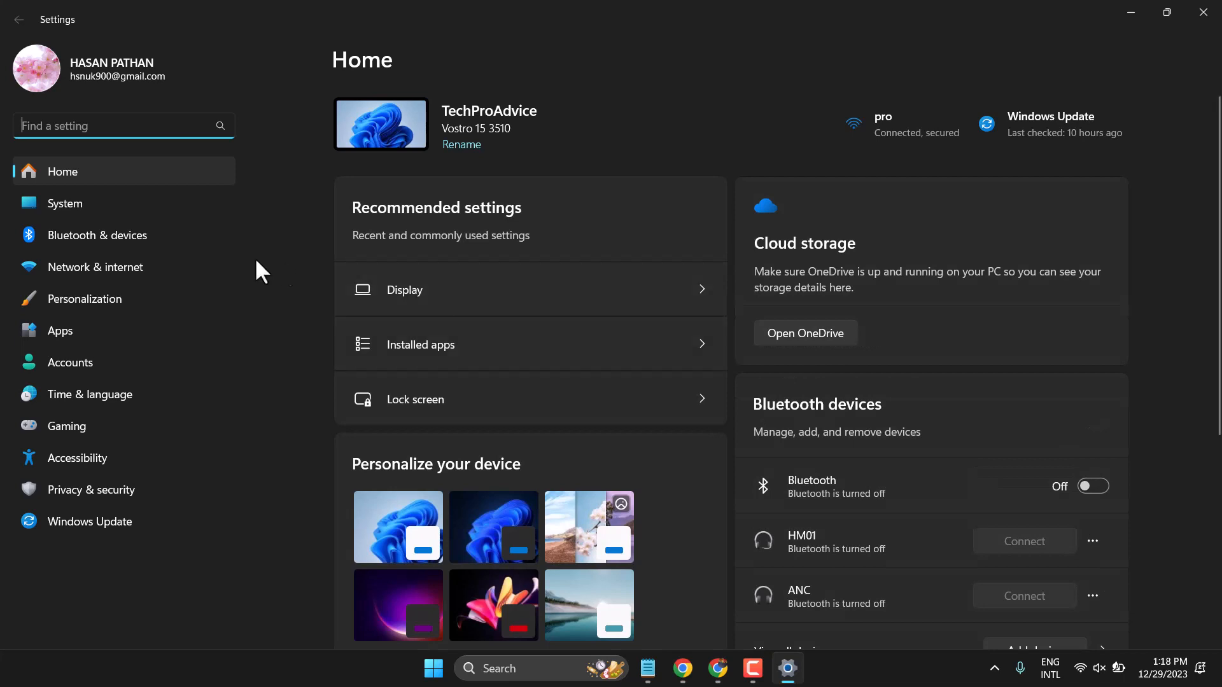
pyautogui.moveTo(99, 204)
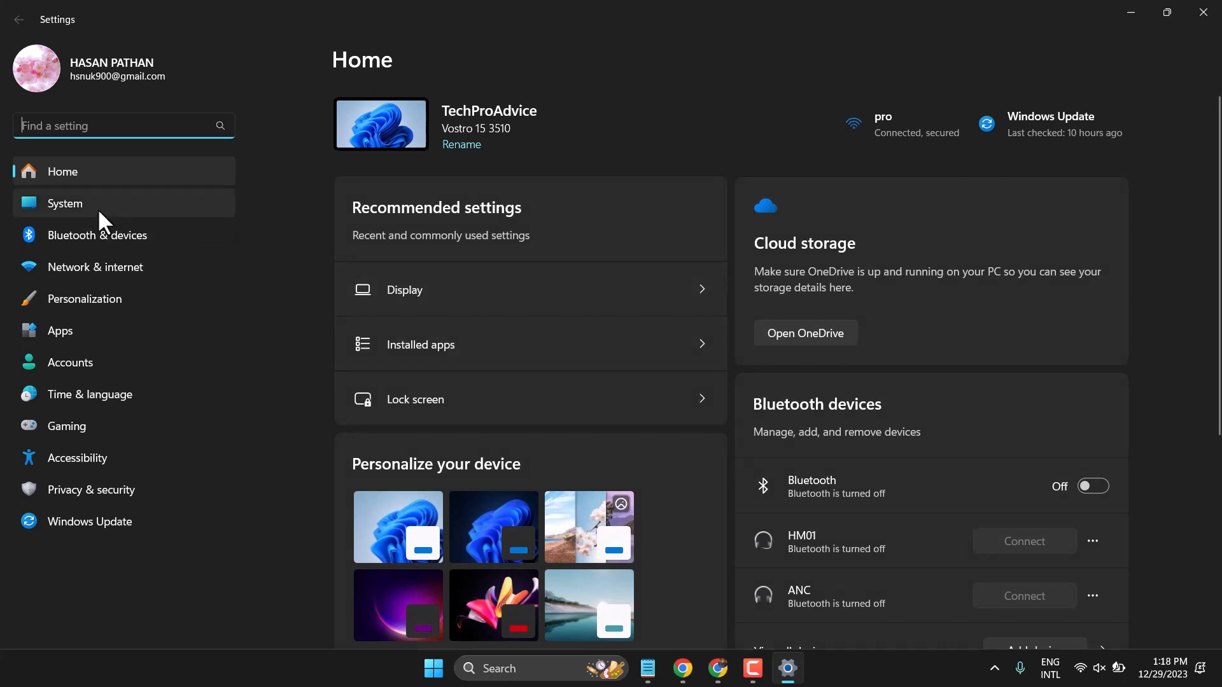
# Go to System > Notifications, where notifications are off and Do not disturb is on
pyautogui.click(65, 204)
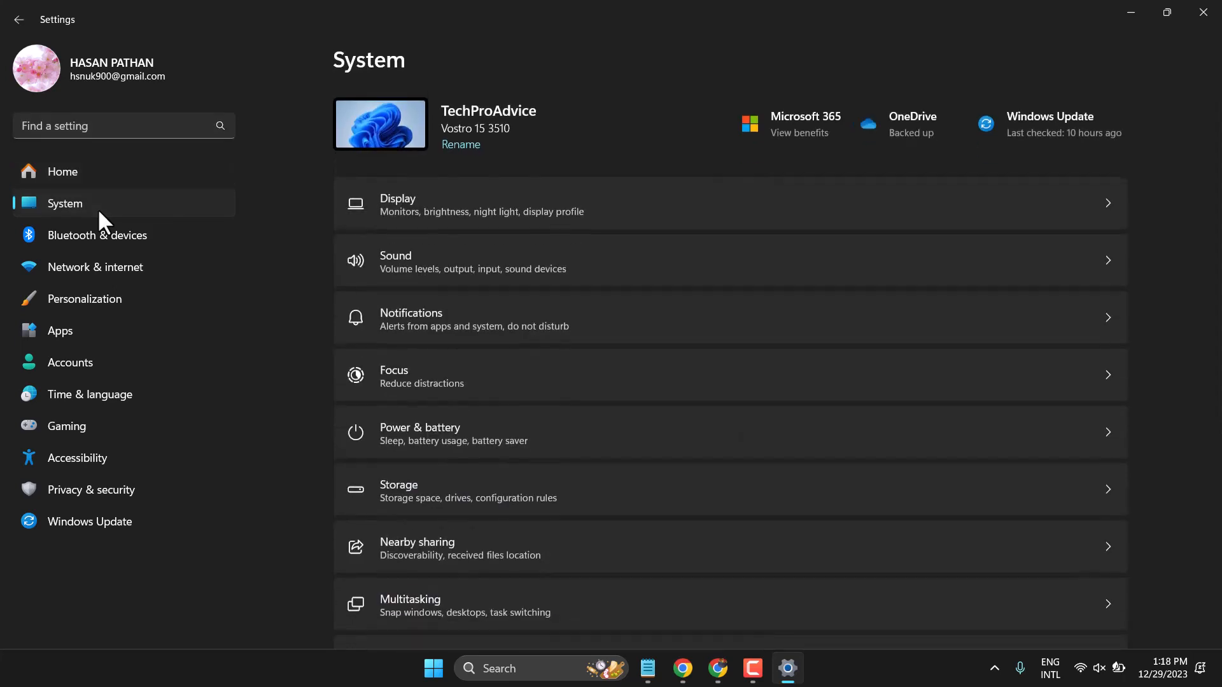
pyautogui.moveTo(509, 334)
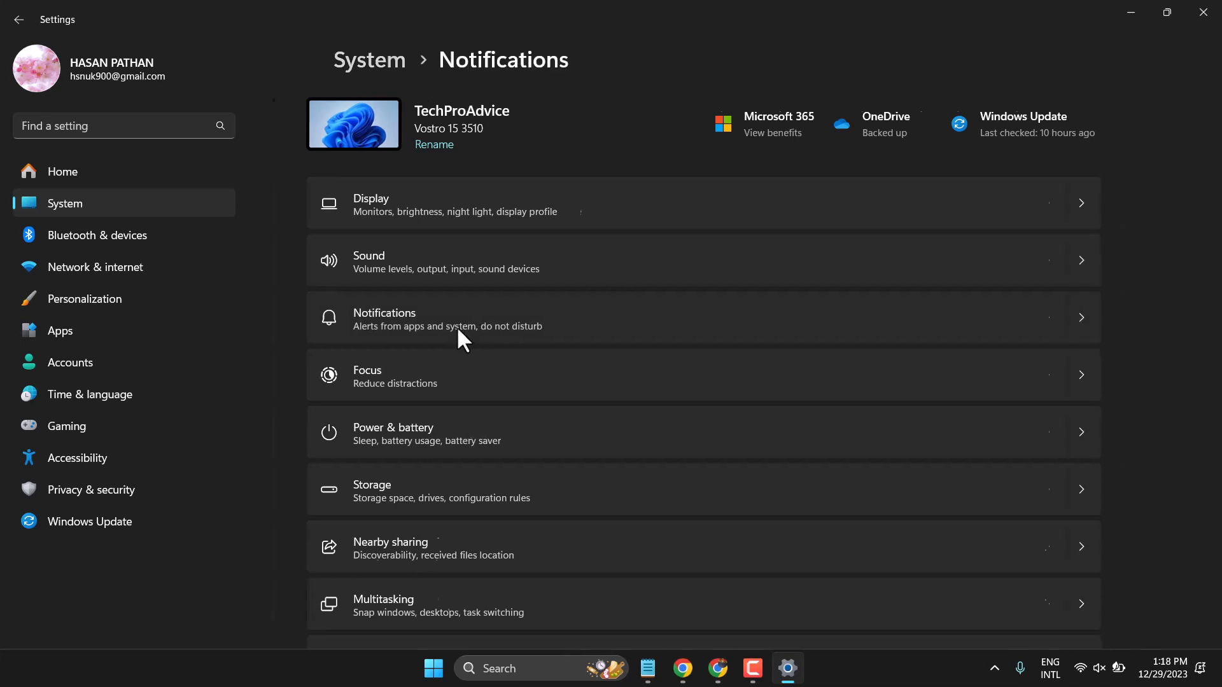
pyautogui.click(448, 318)
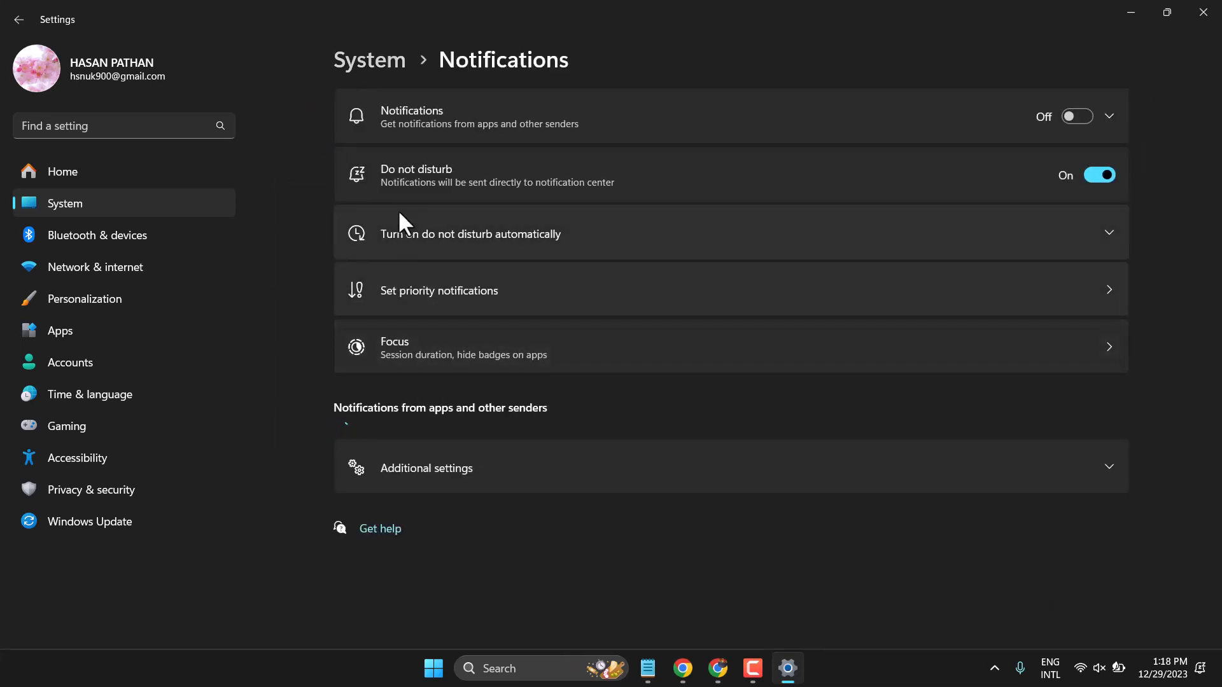
pyautogui.moveTo(499, 181)
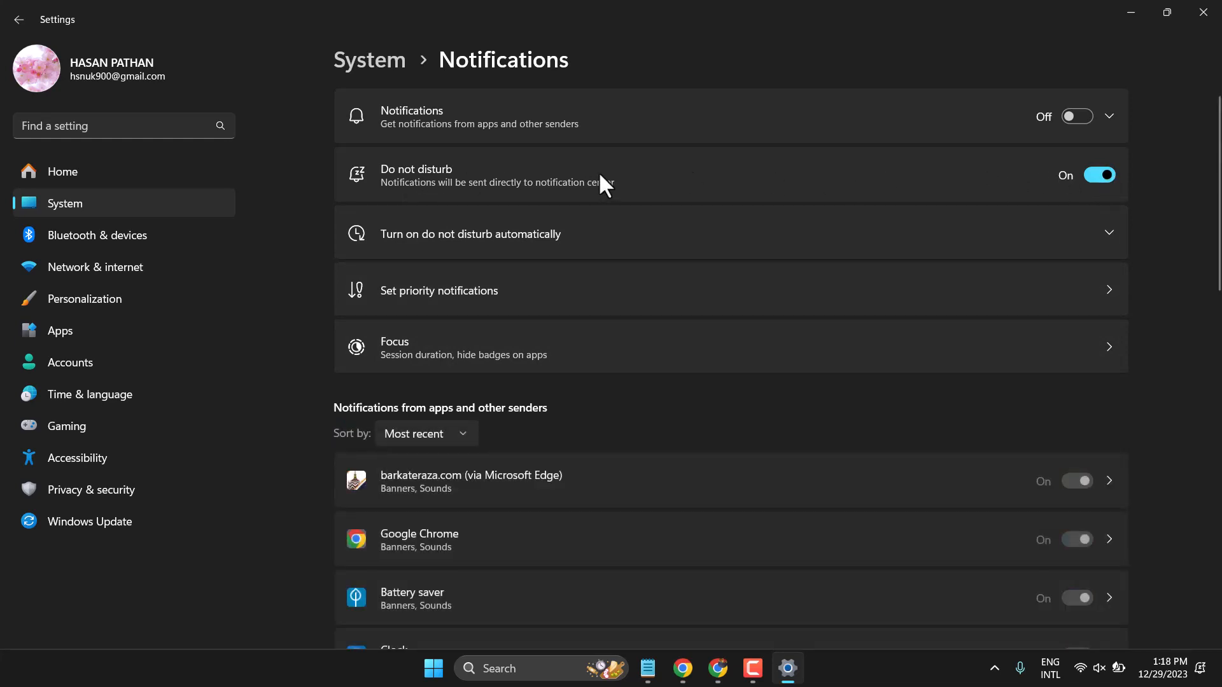
pyautogui.click(1098, 174)
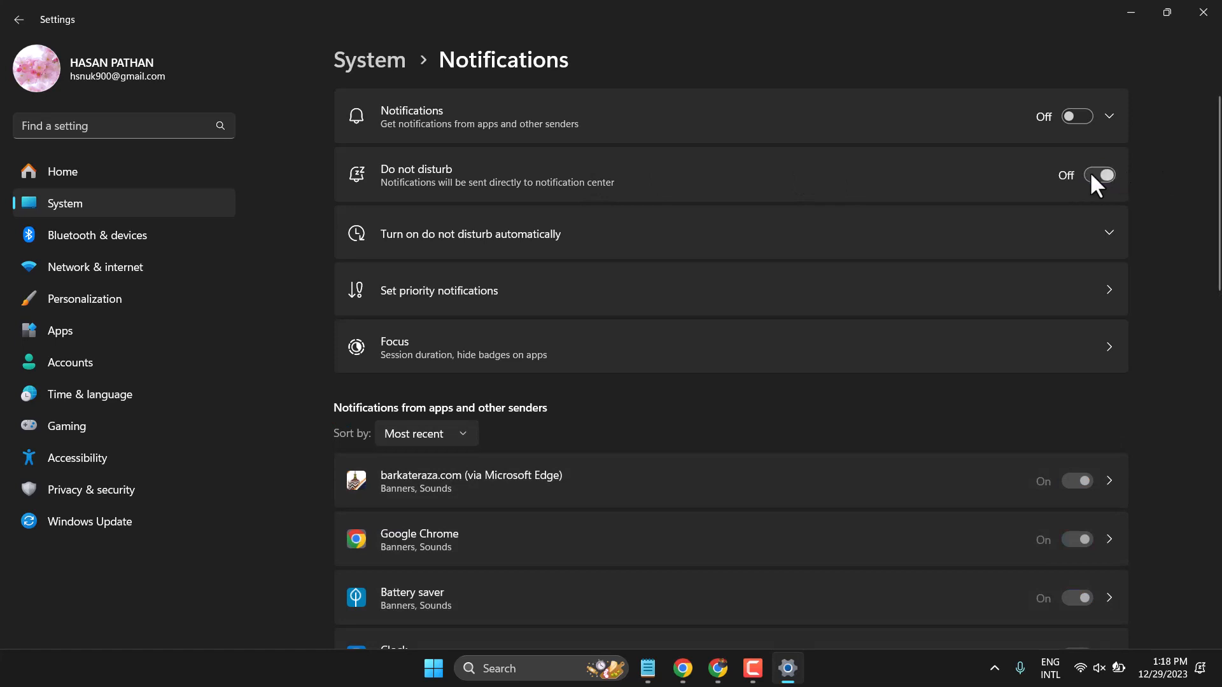
pyautogui.moveTo(477, 127)
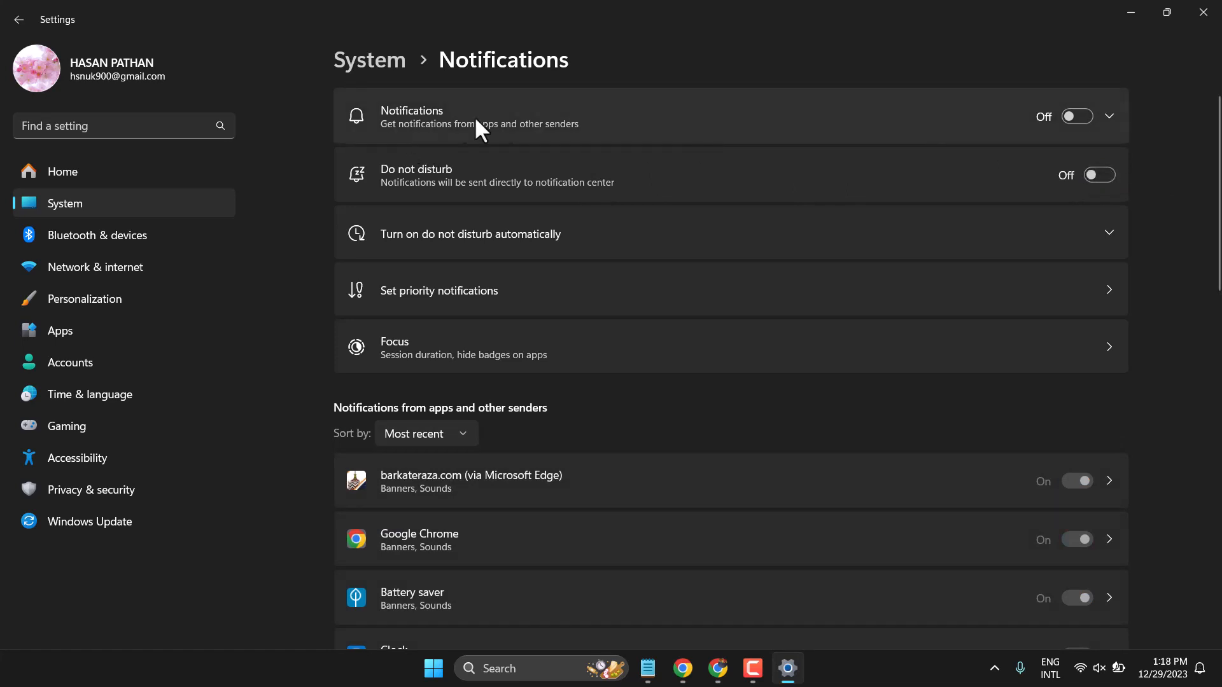
pyautogui.click(1077, 115)
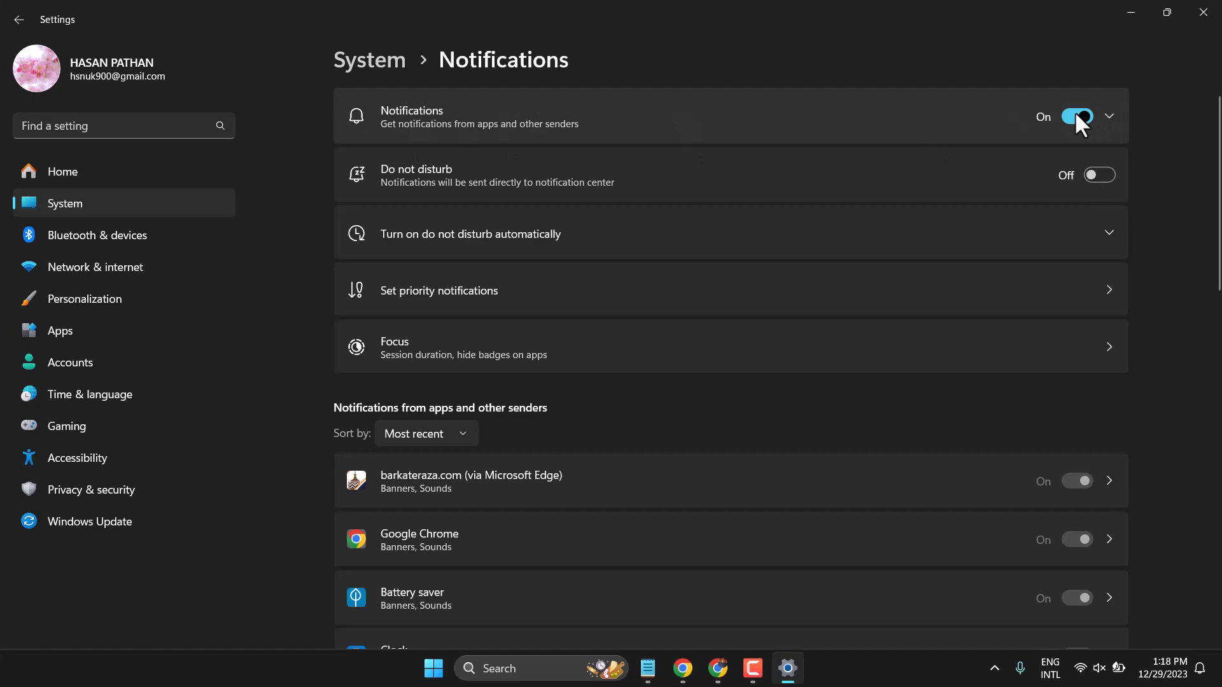
pyautogui.scroll(-3)
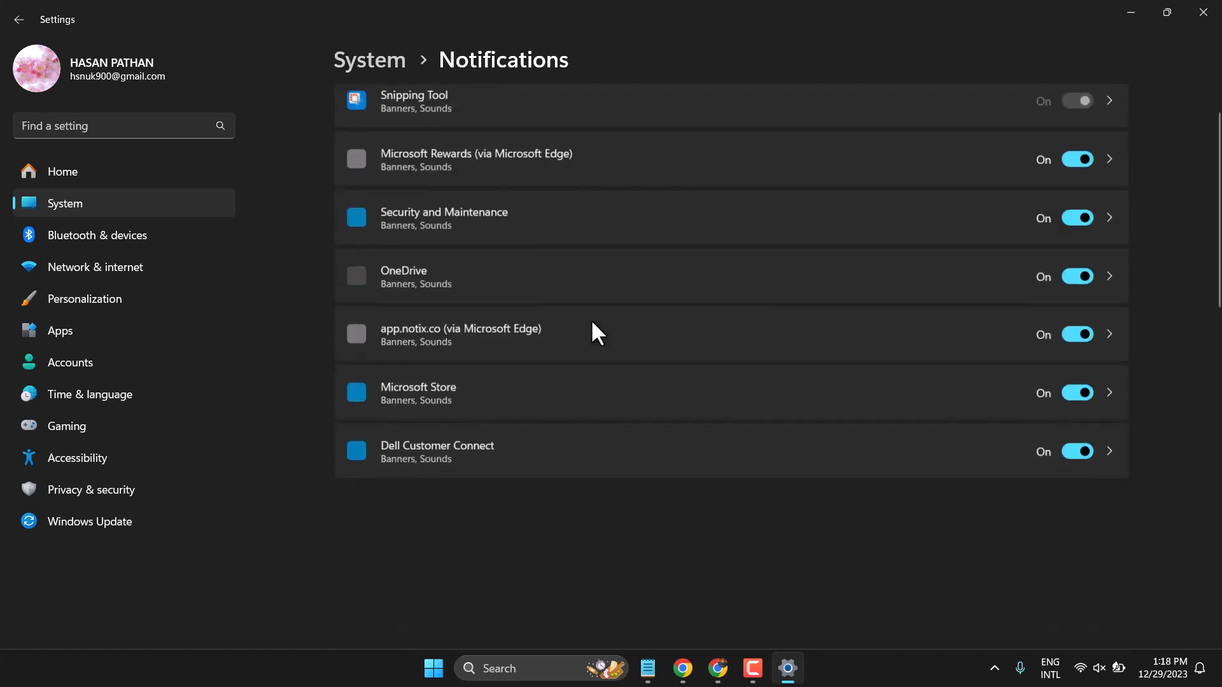
pyautogui.scroll(-3)
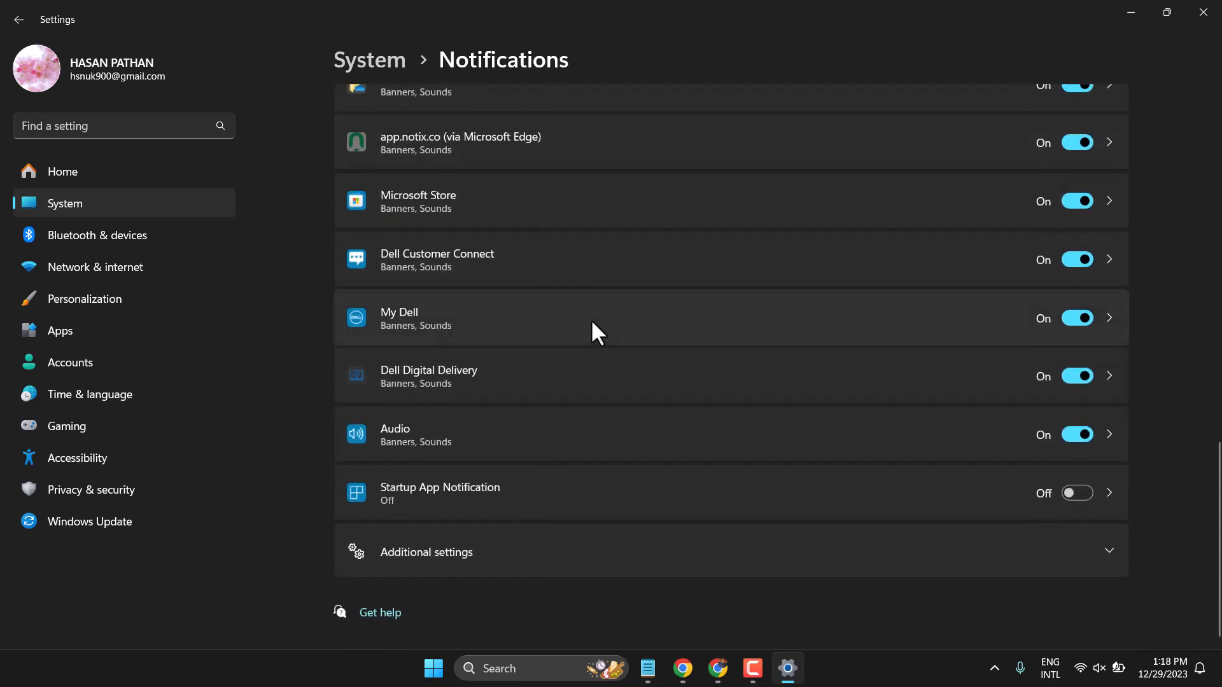
pyautogui.scroll(3)
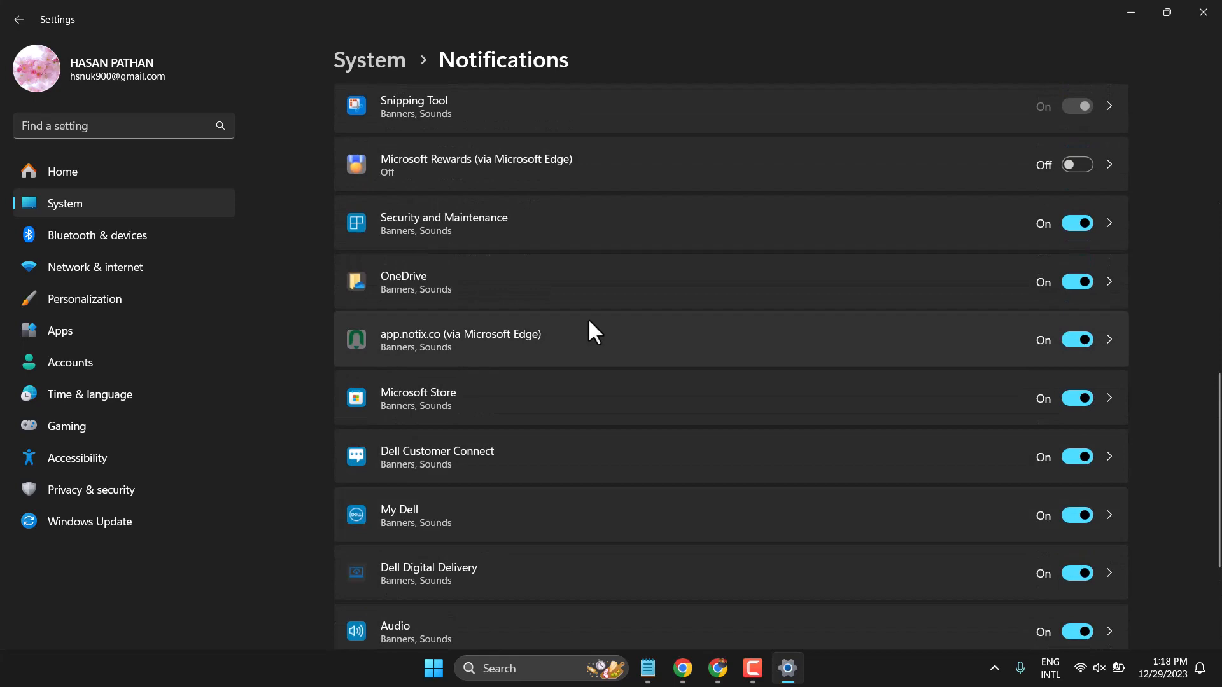
pyautogui.scroll(3)
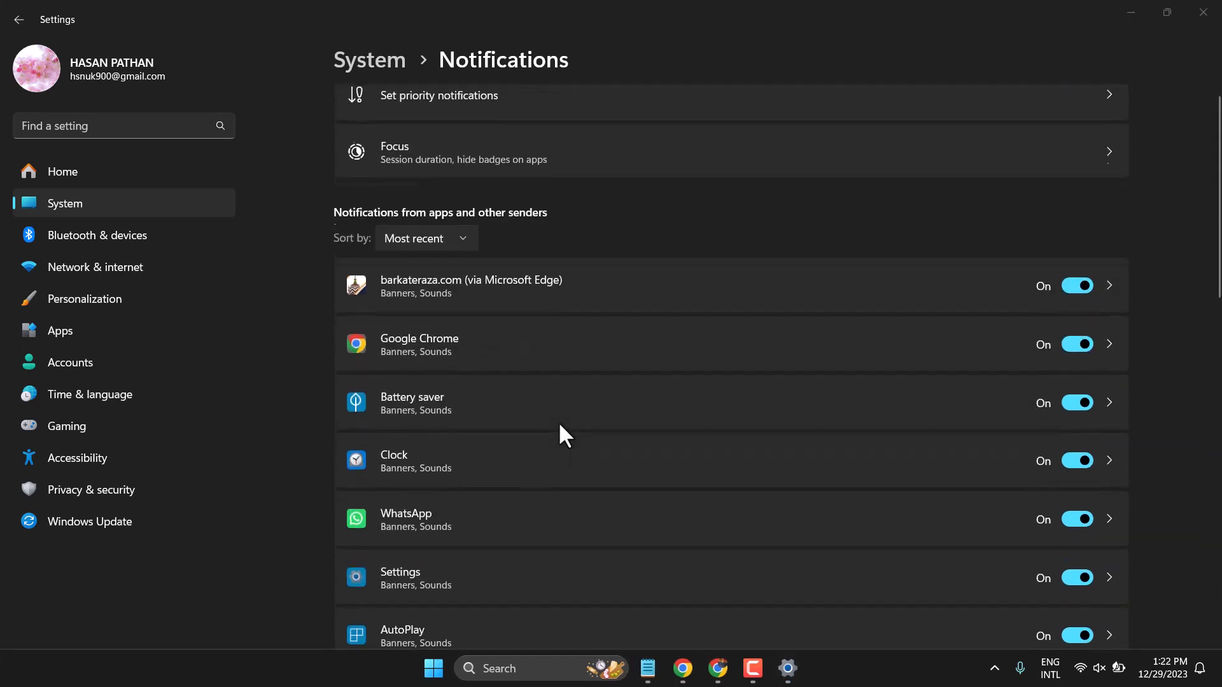
pyautogui.scroll(-3)
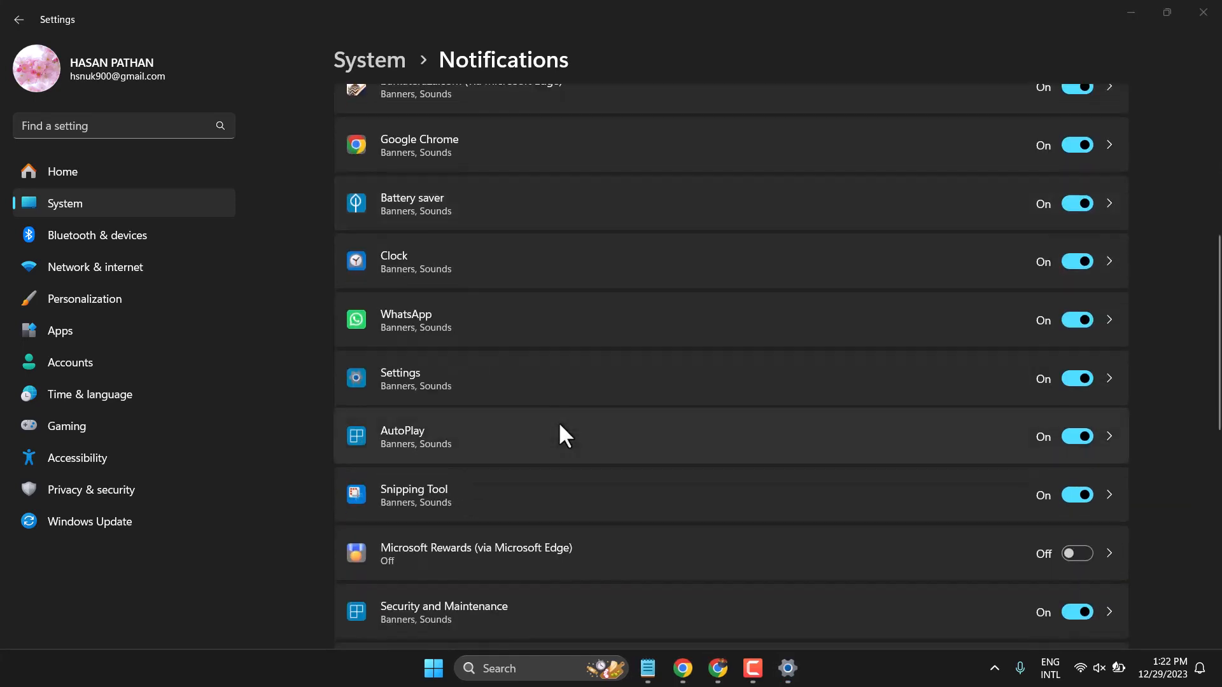
pyautogui.scroll(-3)
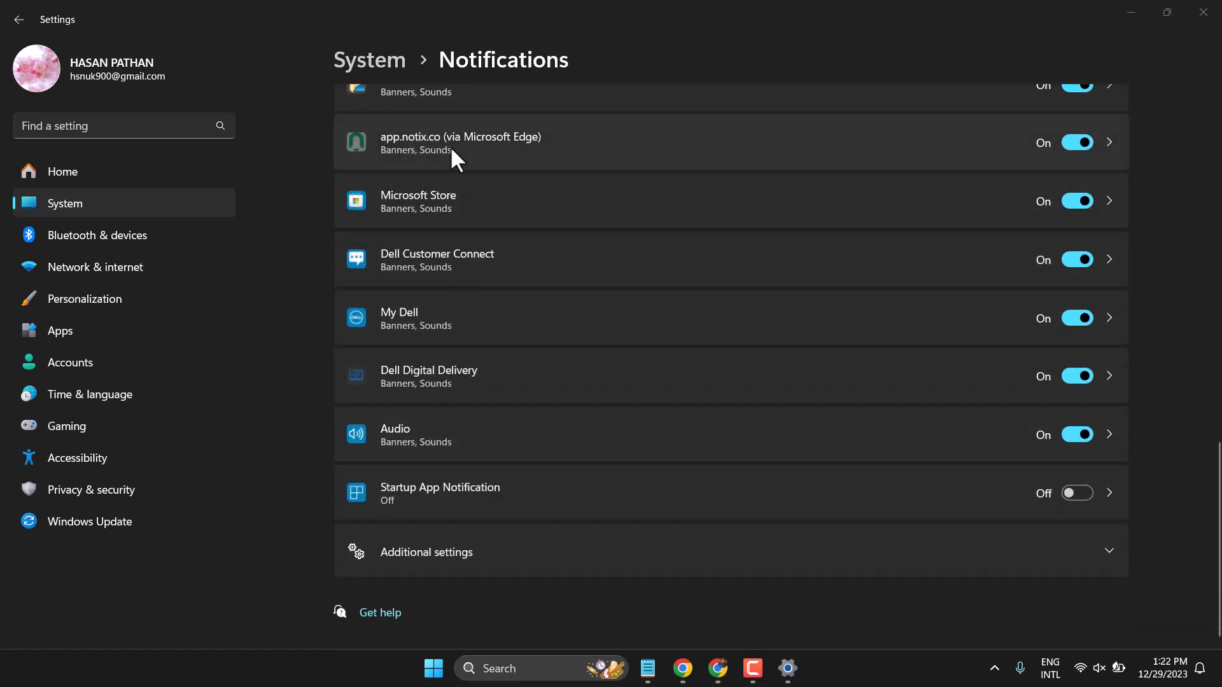
pyautogui.moveTo(353, 234)
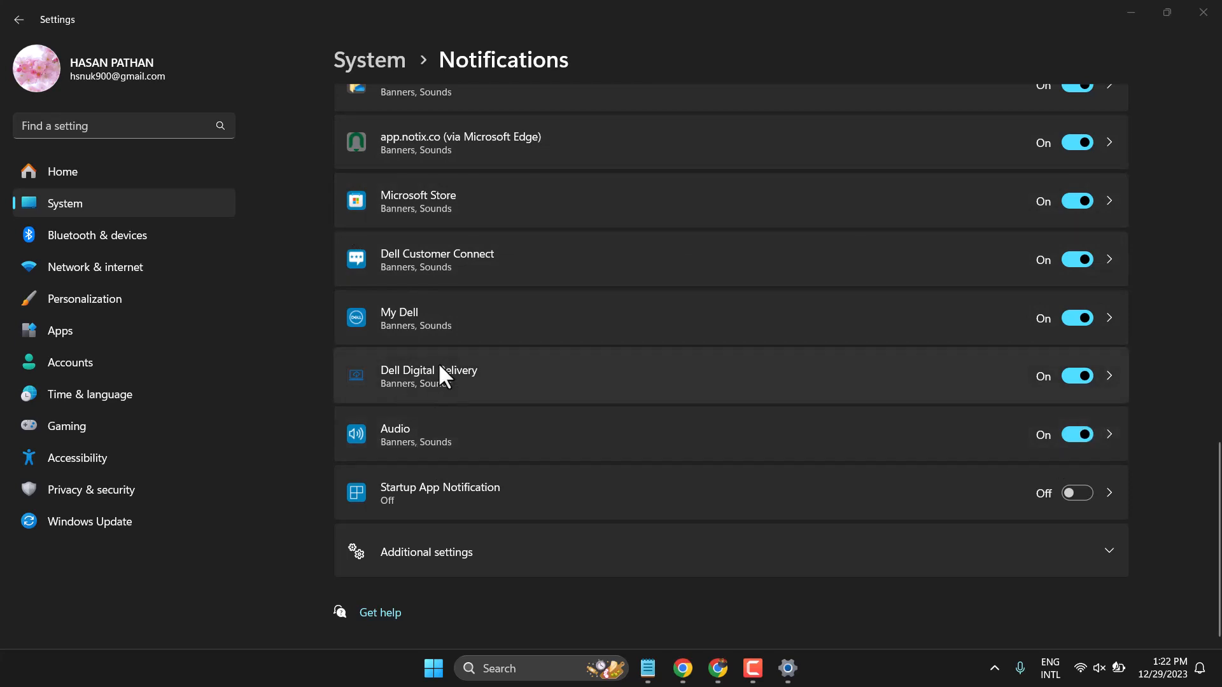
pyautogui.moveTo(1098, 210)
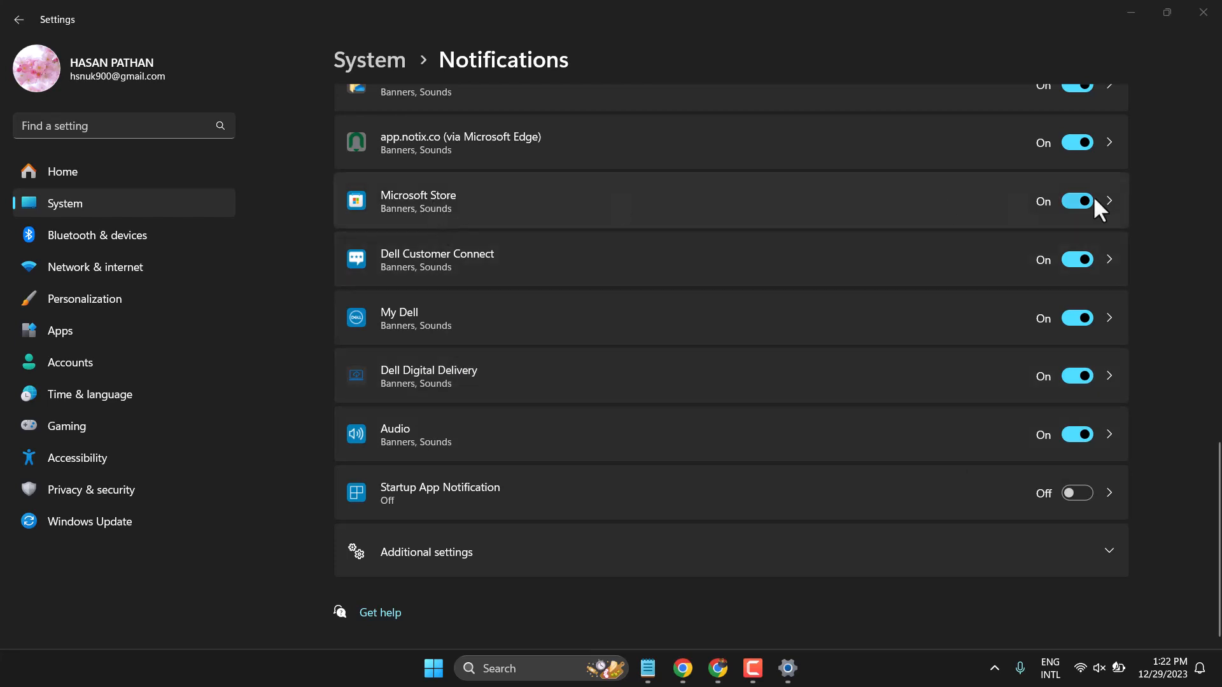
pyautogui.moveTo(653, 204)
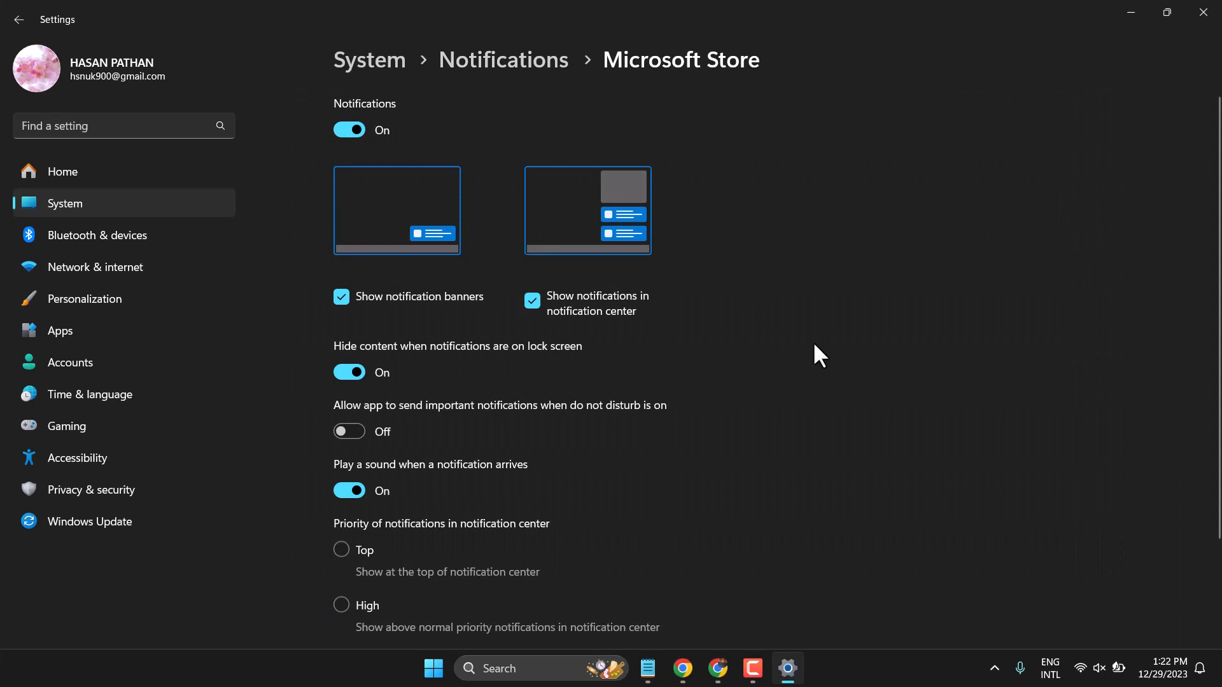
# Scroll the Notifications app list down toward the Microsoft Store entry
pyautogui.scroll(-3)
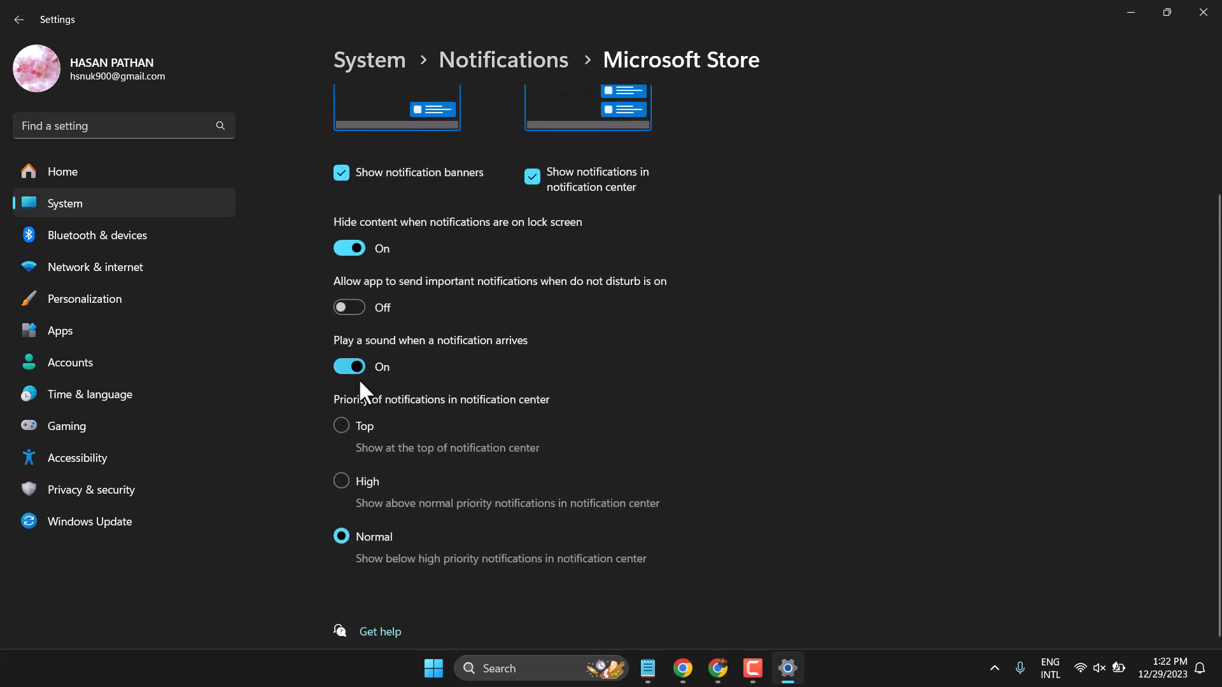
pyautogui.moveTo(408, 365)
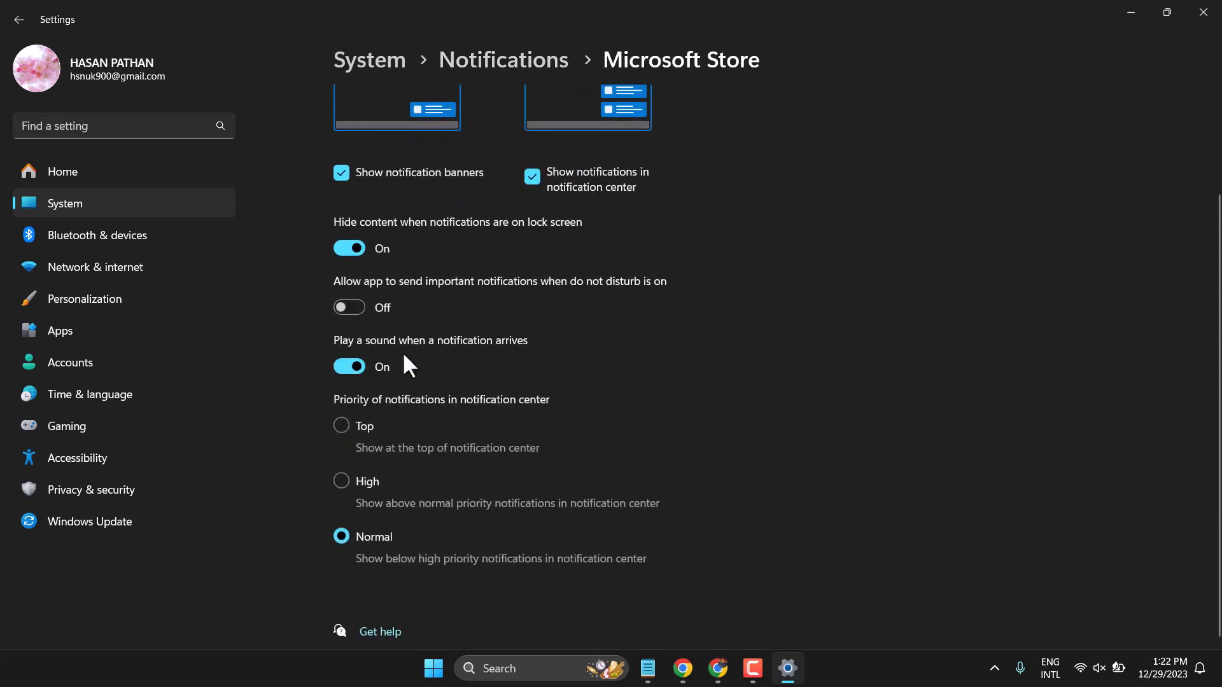
pyautogui.moveTo(395, 360)
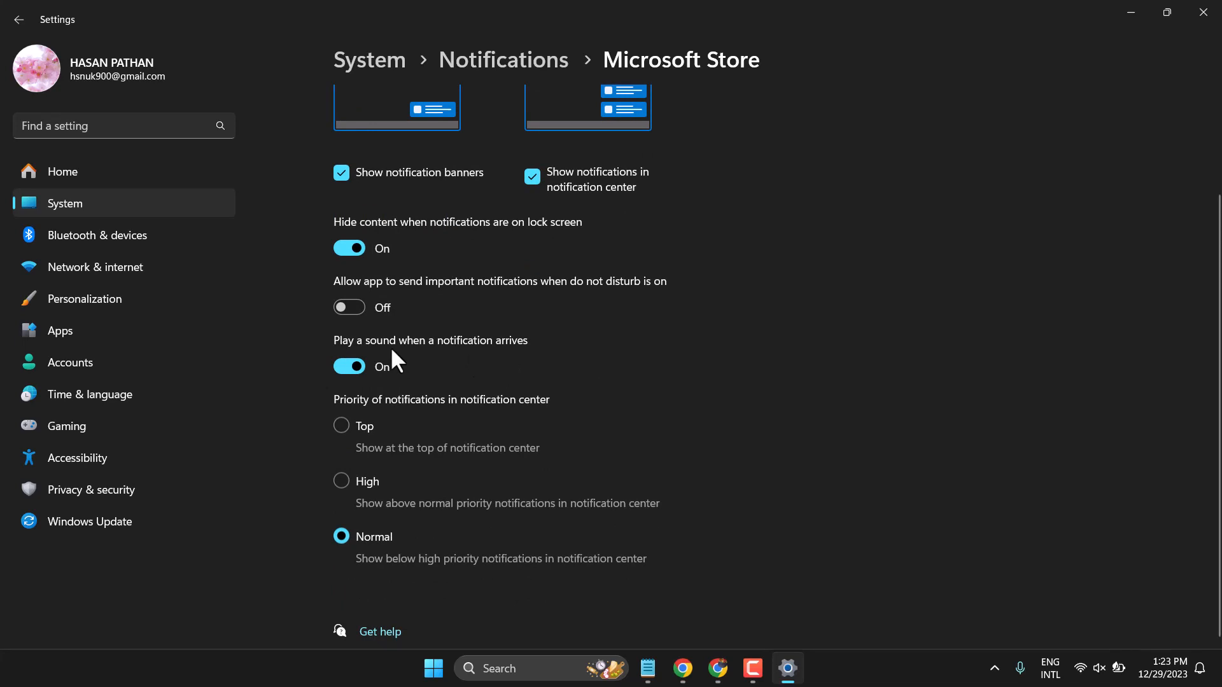
pyautogui.moveTo(349, 248)
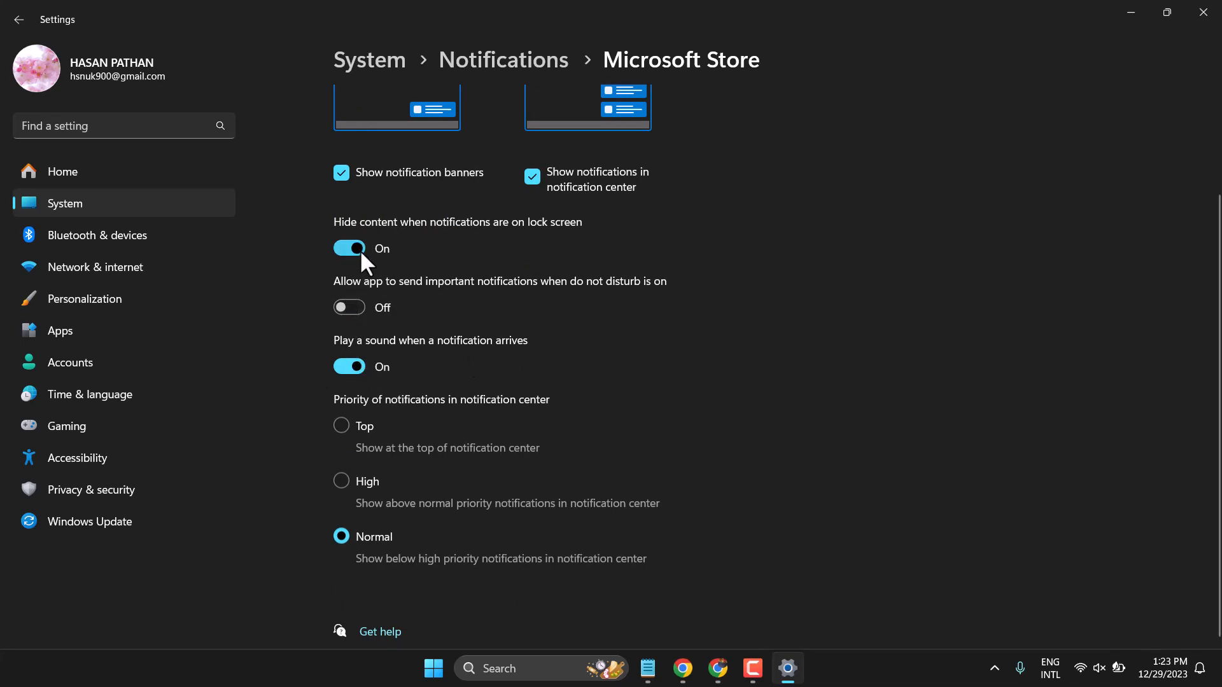
pyautogui.moveTo(550, 331)
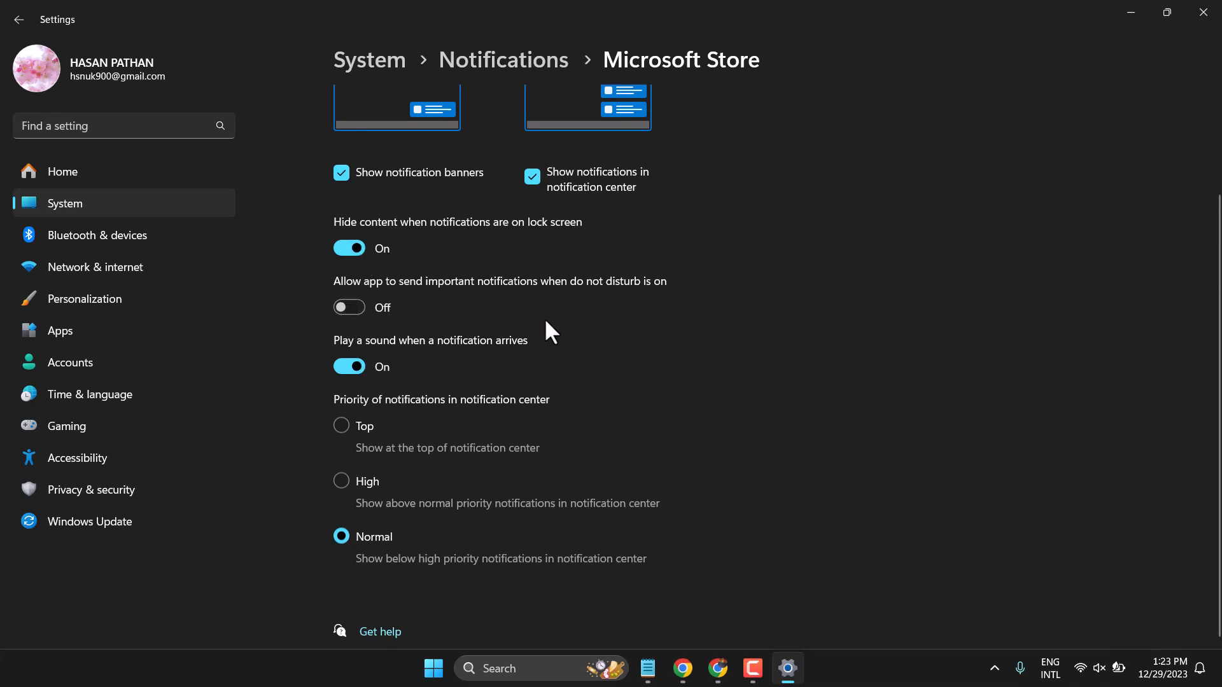
# Allow Microsoft Store to send important notifications while Do not disturb is on
pyautogui.scroll(3)
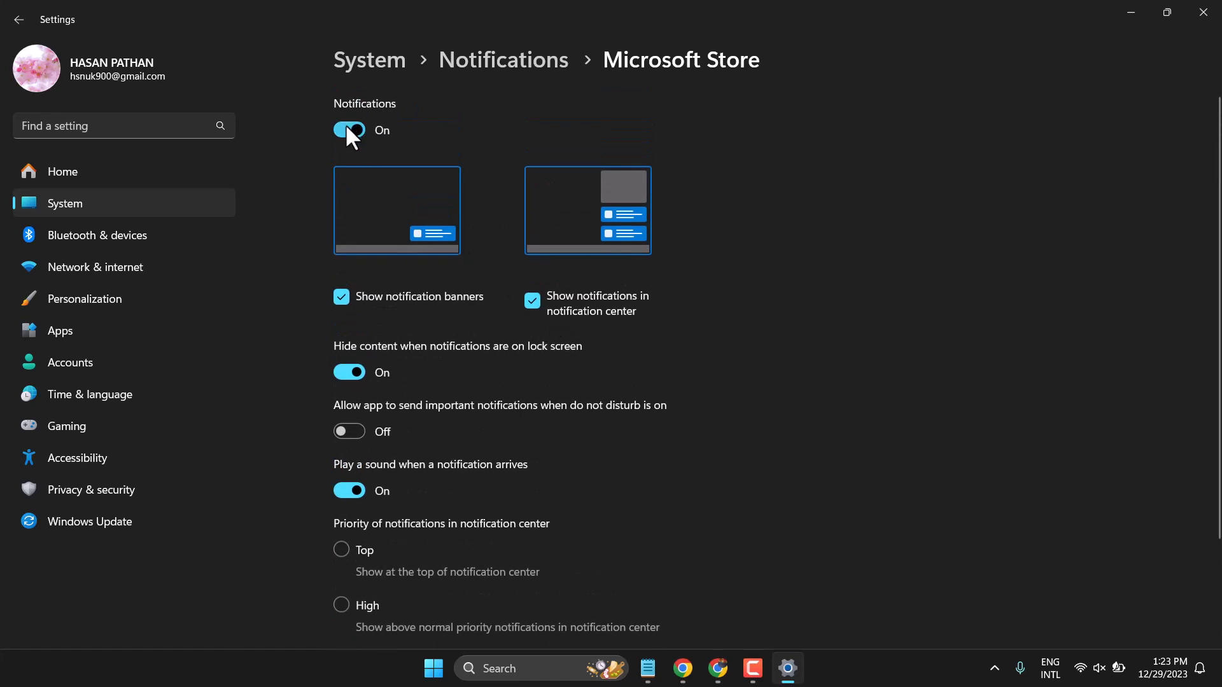
pyautogui.moveTo(342, 303)
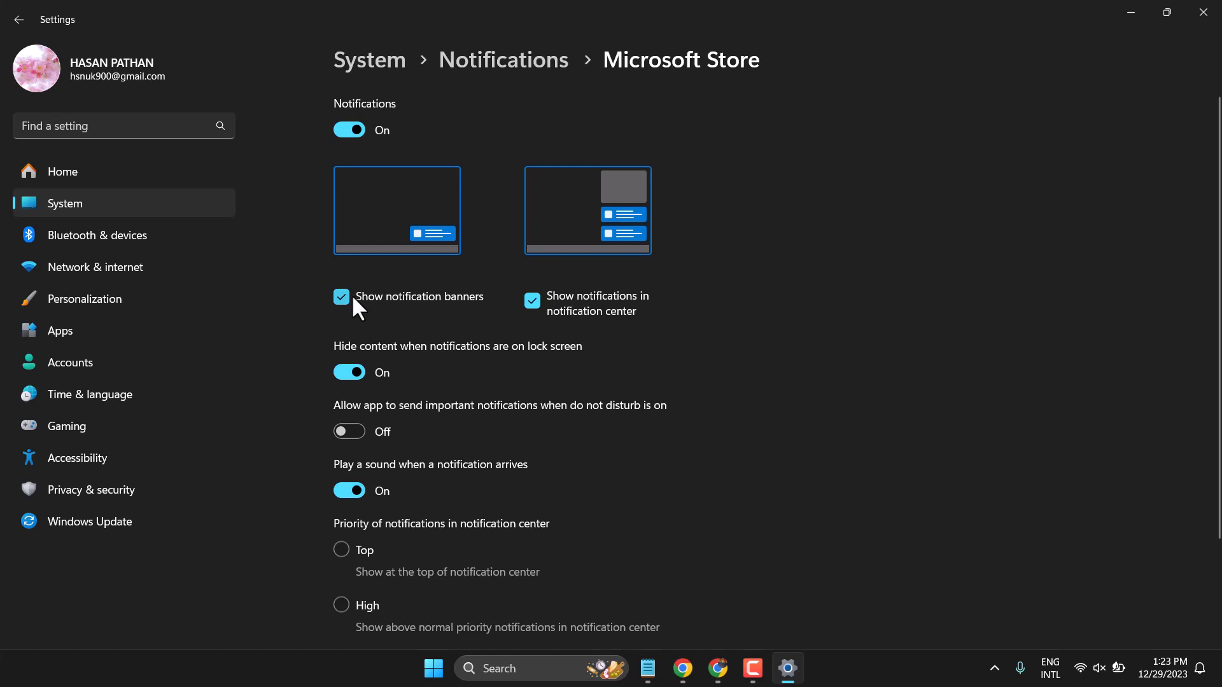
pyautogui.moveTo(452, 305)
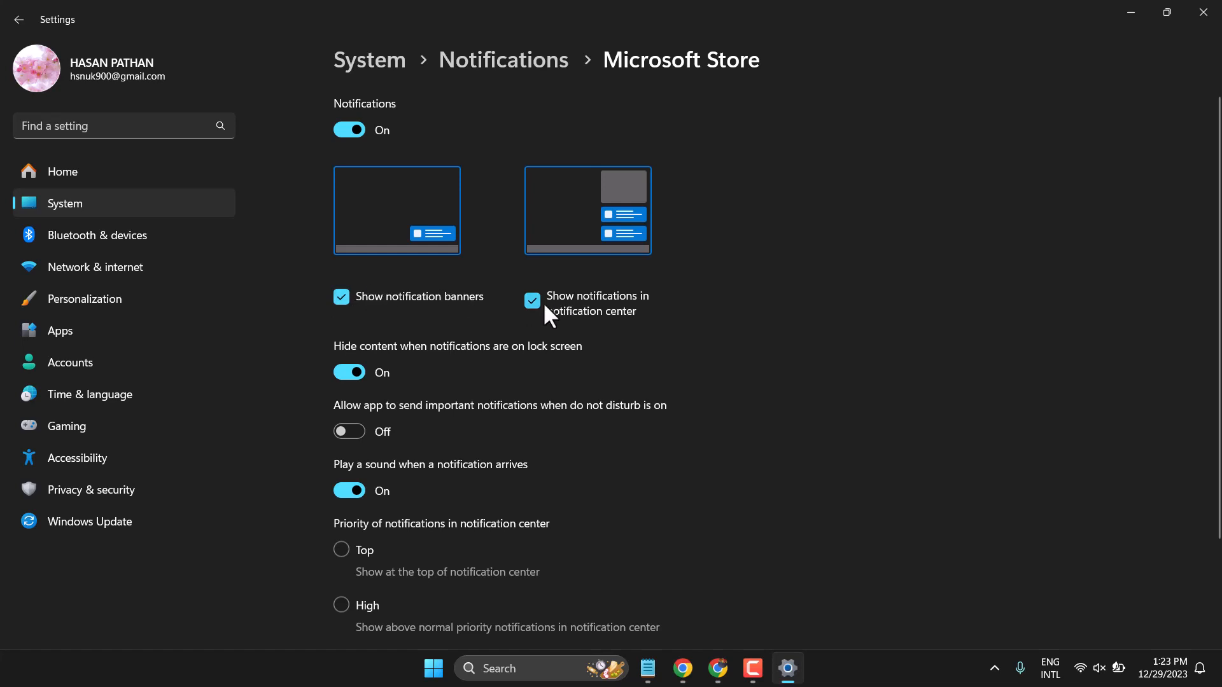
pyautogui.moveTo(569, 315)
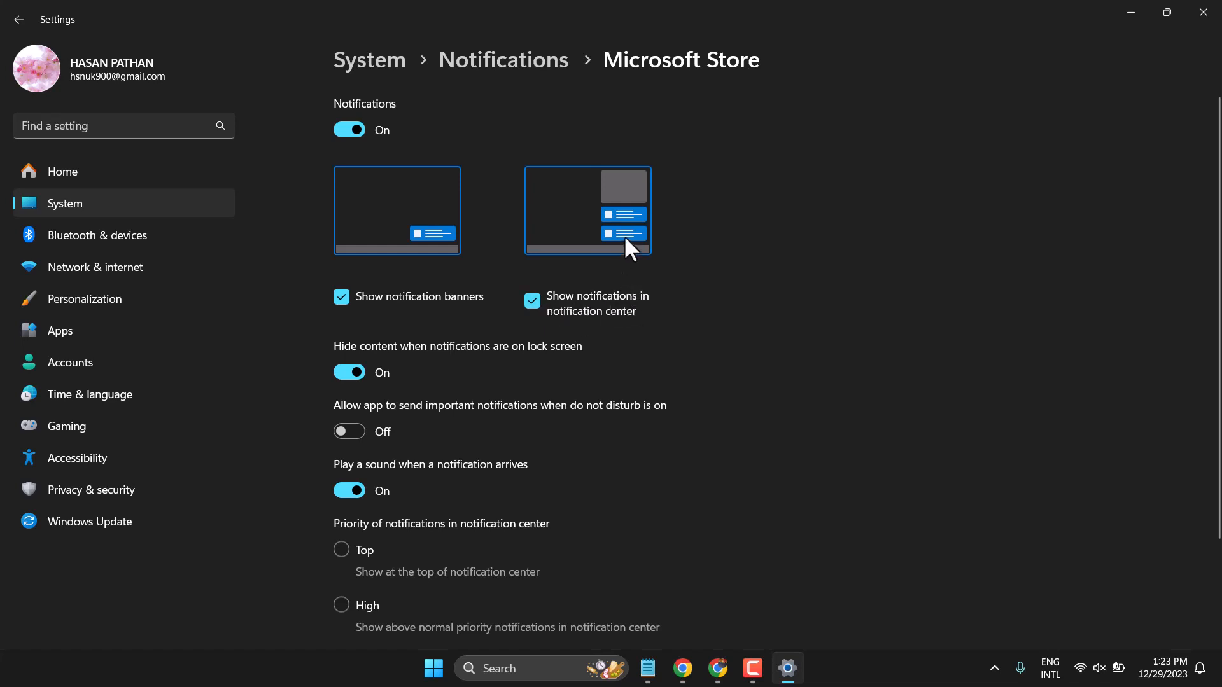
pyautogui.moveTo(391, 448)
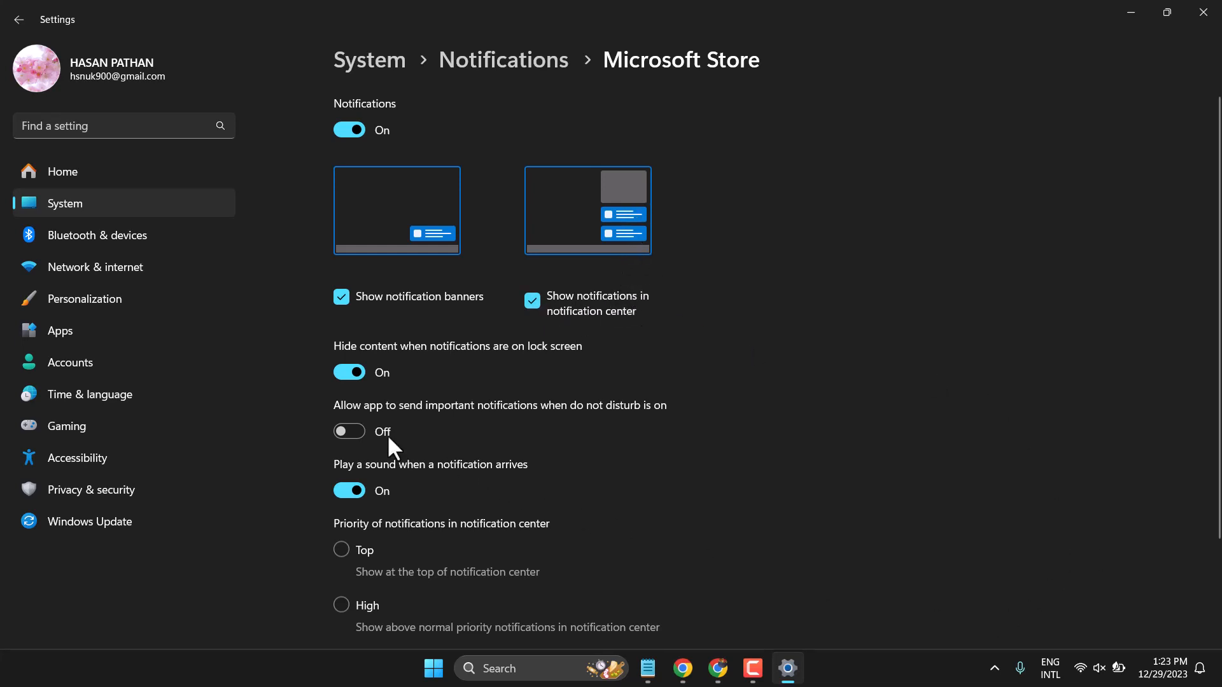
pyautogui.click(349, 431)
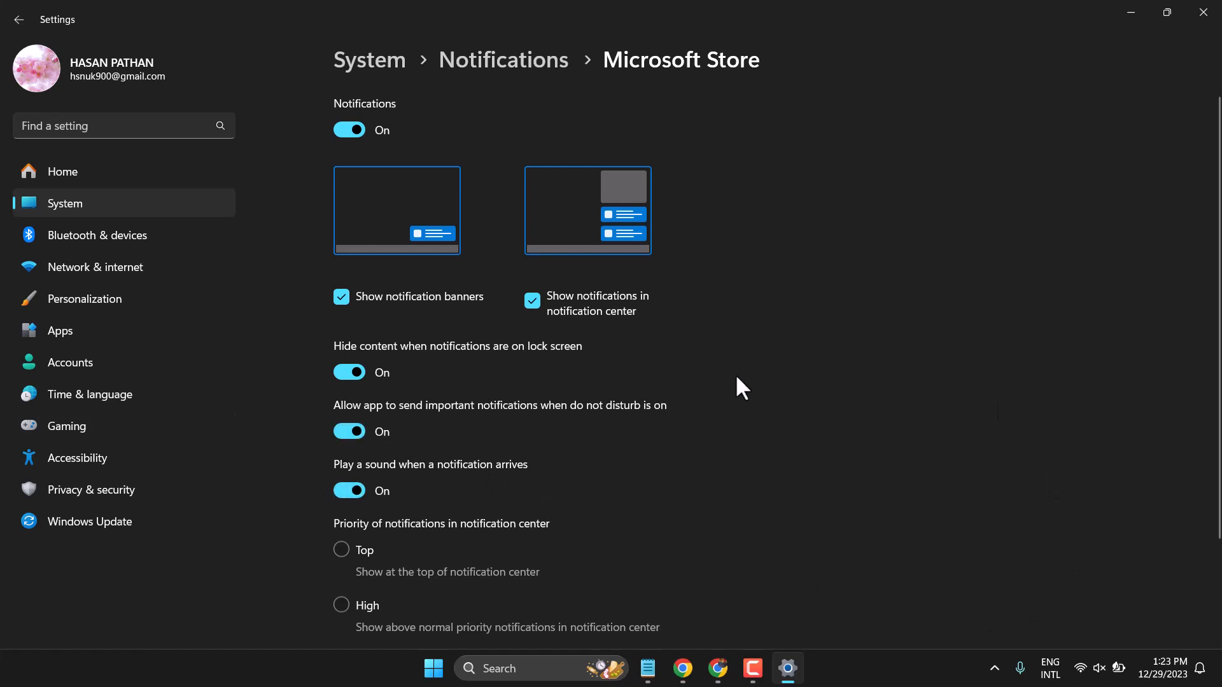
pyautogui.scroll(-3)
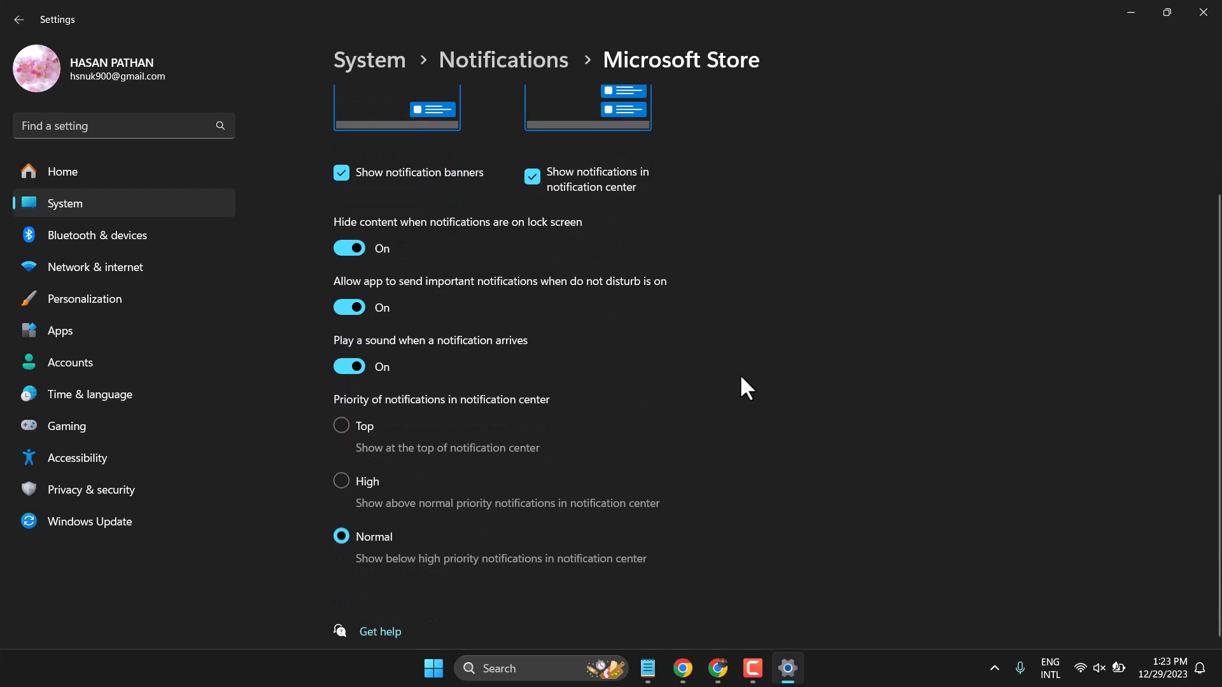